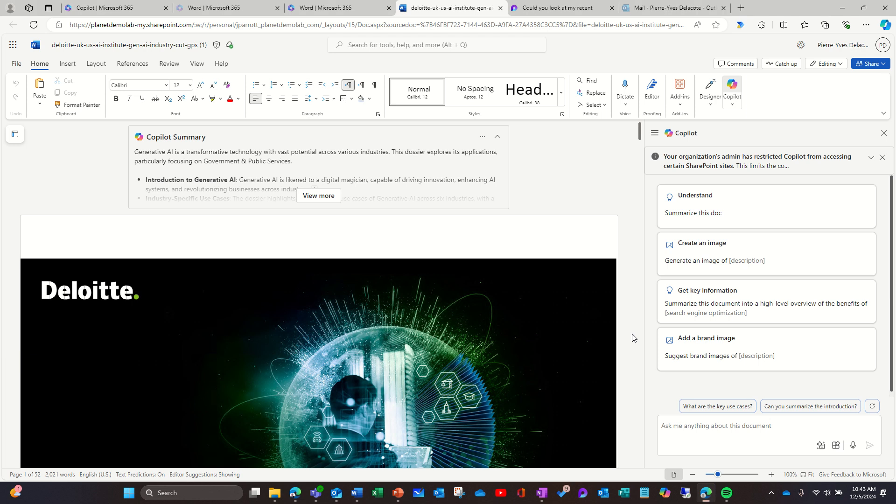
mouse_move(628, 332)
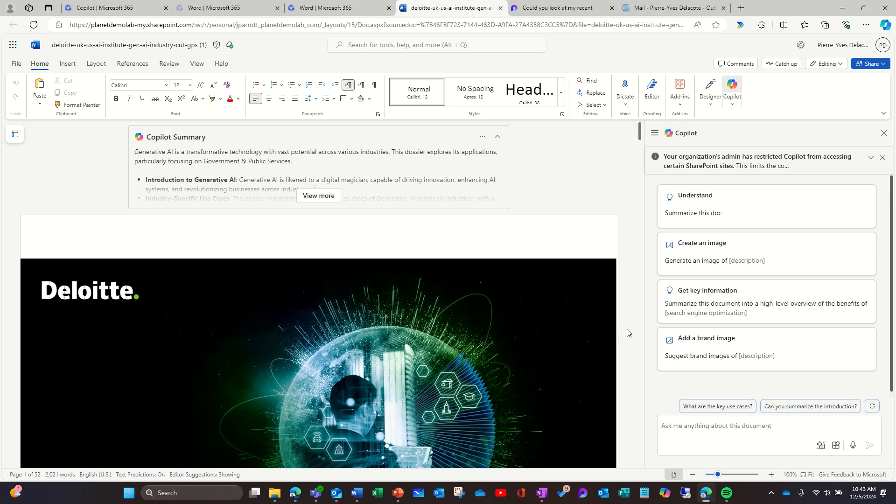
mouse_move(224, 191)
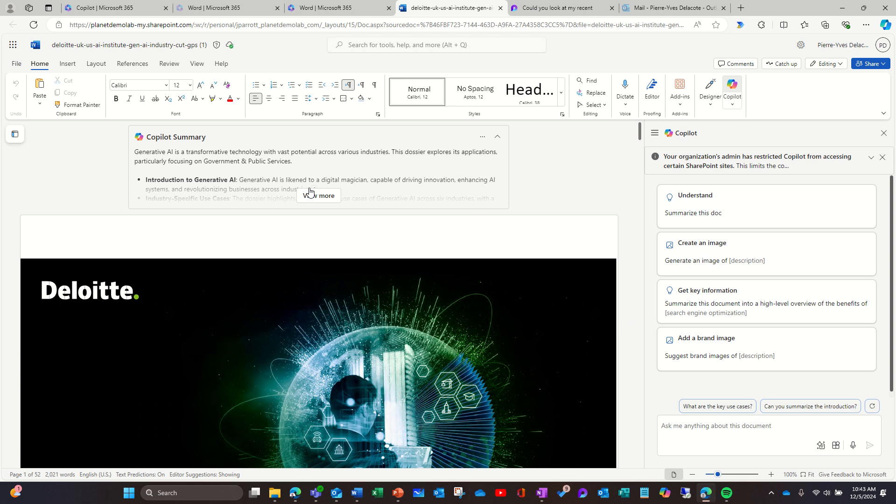
mouse_move(249, 169)
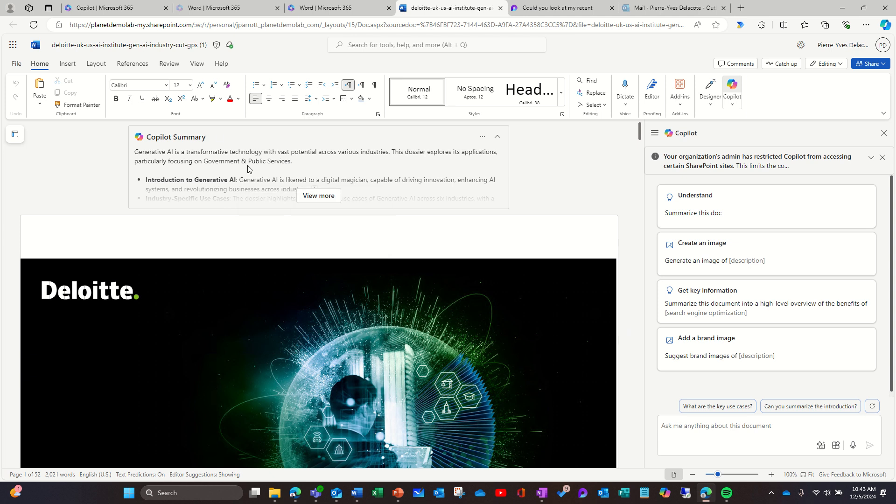
mouse_move(552, 225)
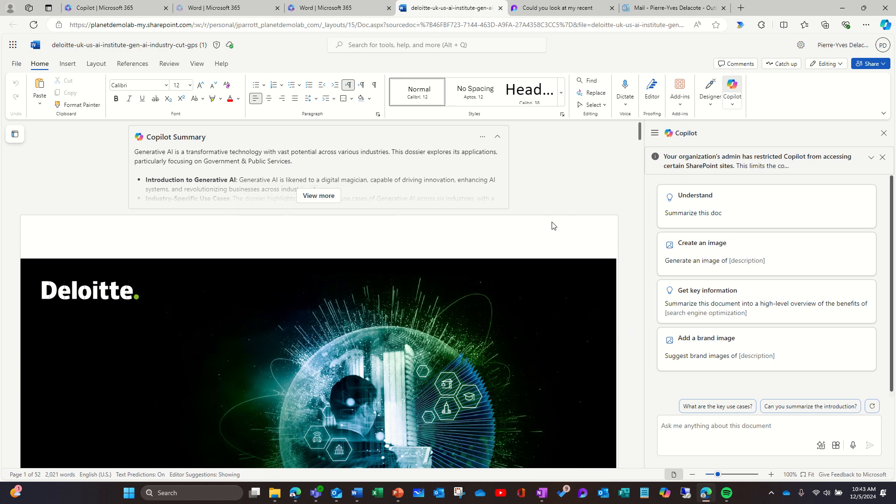
mouse_move(662, 142)
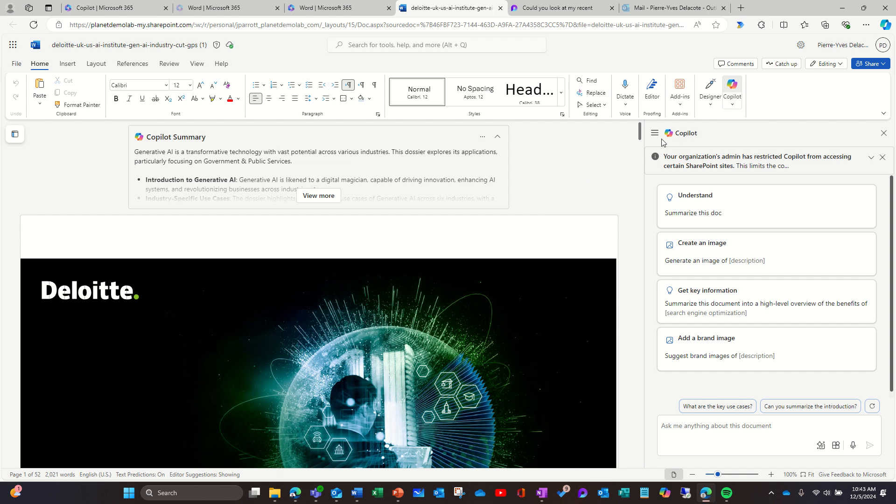
- Check Copilot settings without changes, then expand the summary to show every key point
click(732, 93)
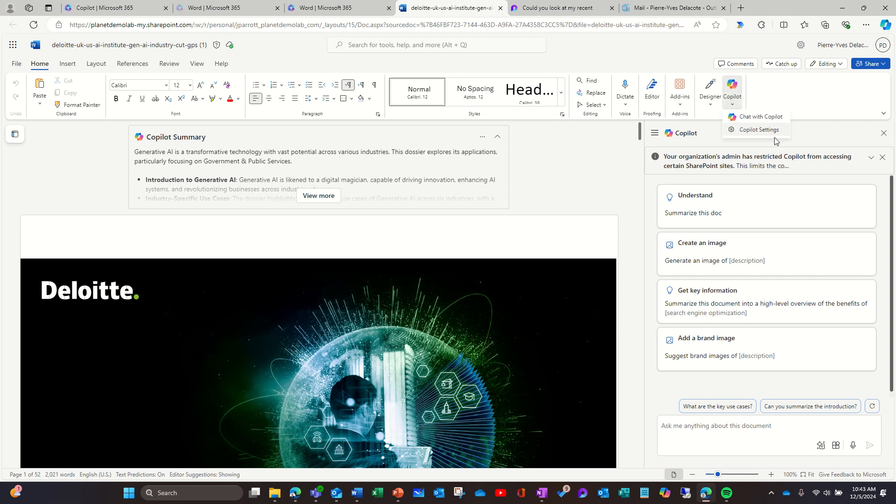
click(762, 129)
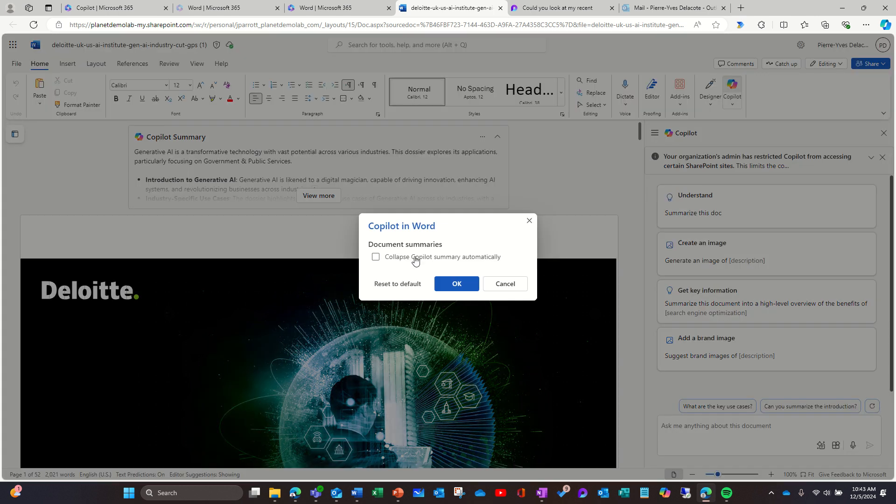
mouse_move(323, 226)
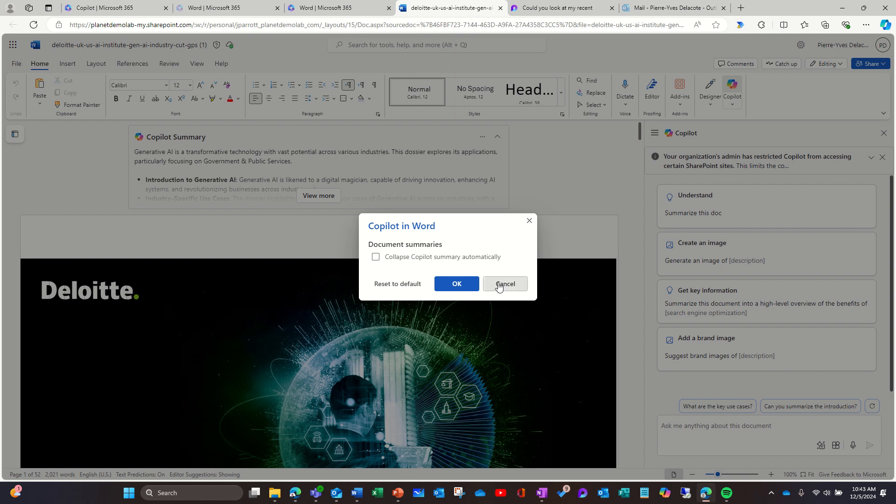
click(505, 284)
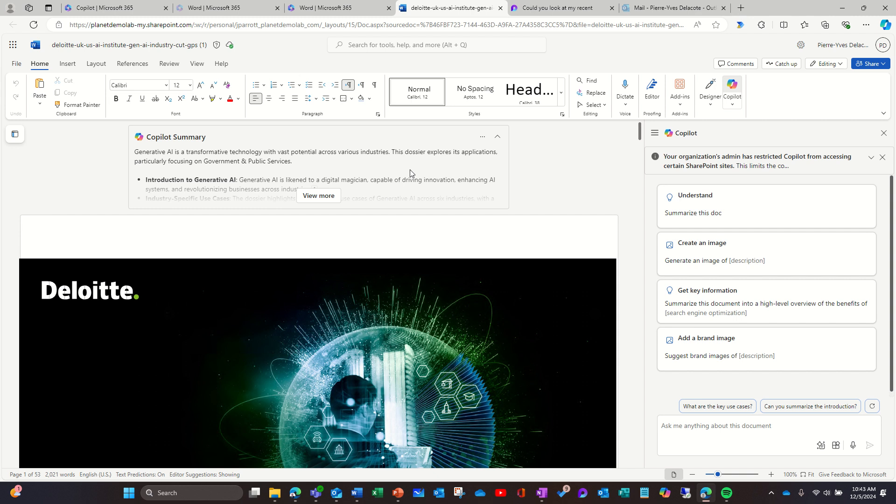
mouse_move(319, 200)
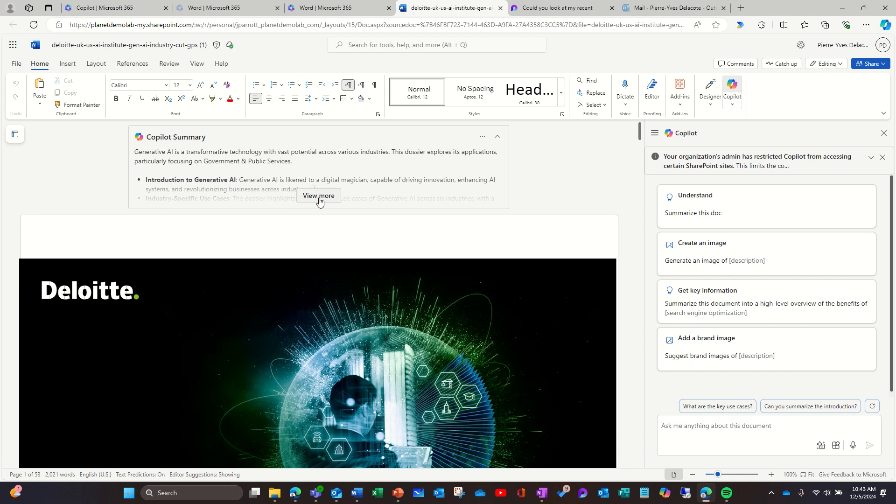
click(319, 196)
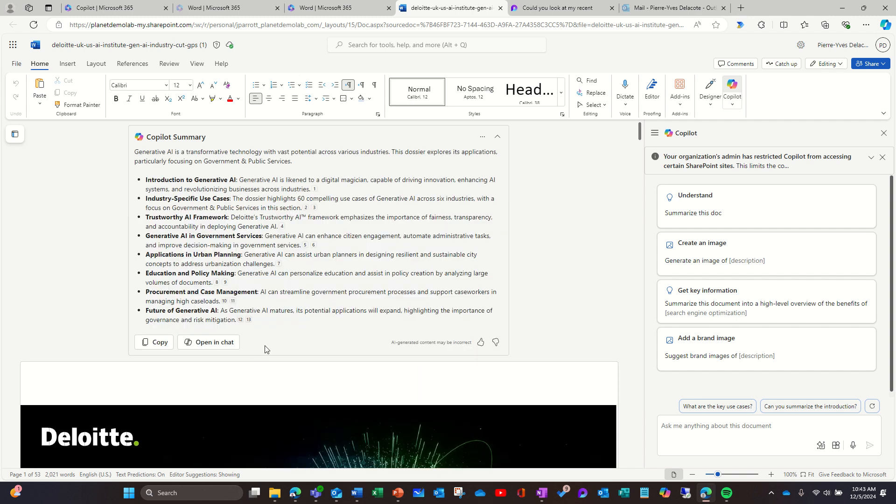
mouse_move(526, 398)
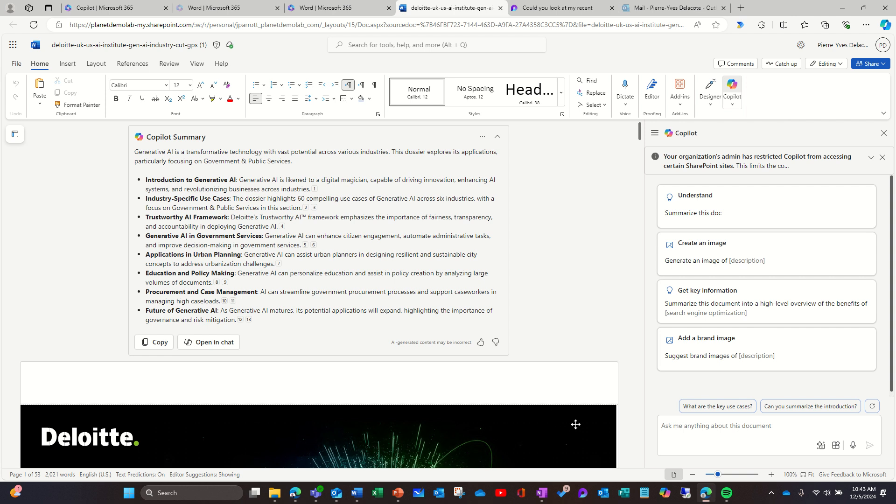
mouse_move(850, 452)
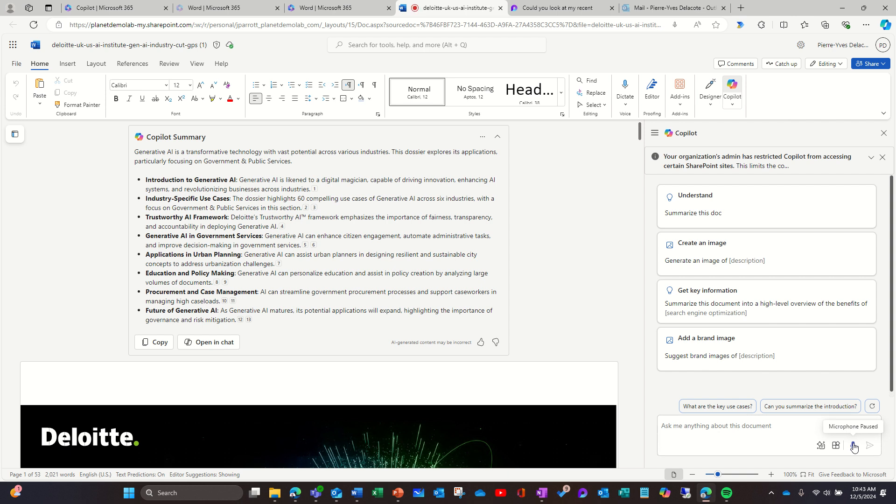
- Dictate 'Hey what this document about' to Copilot and send it
click(854, 445)
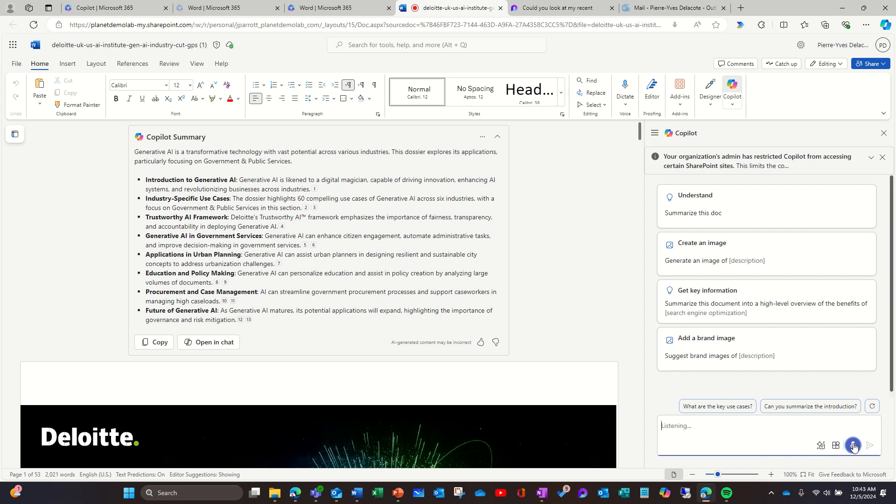
text(hey what this)
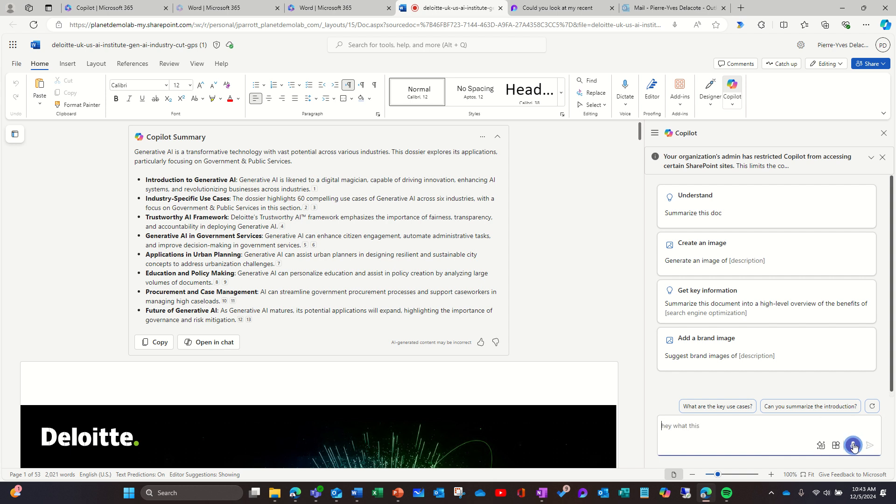
text(document about)
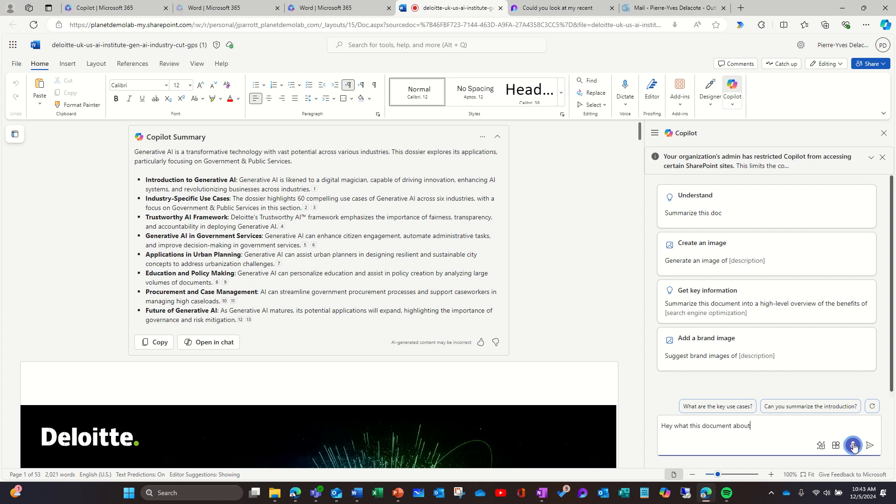
click(871, 446)
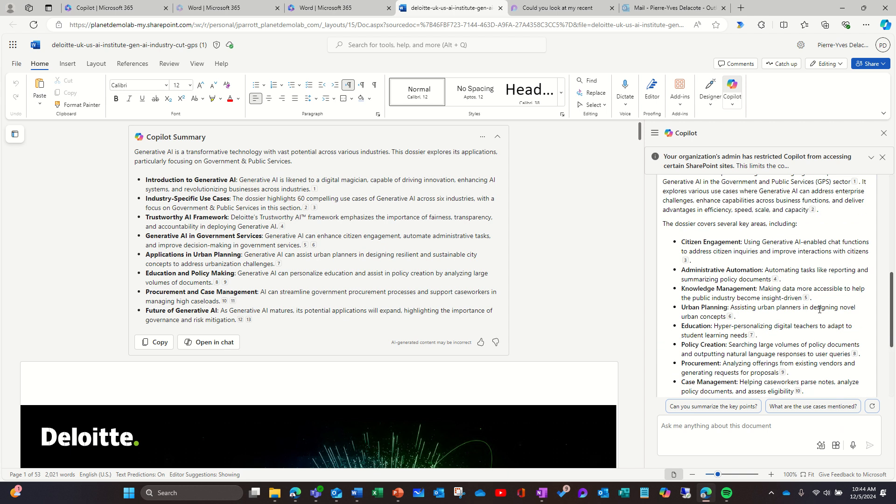
- Scroll through Copilot's reply about The Government & Public Services Generative AI Dossier
scroll(down, 3)
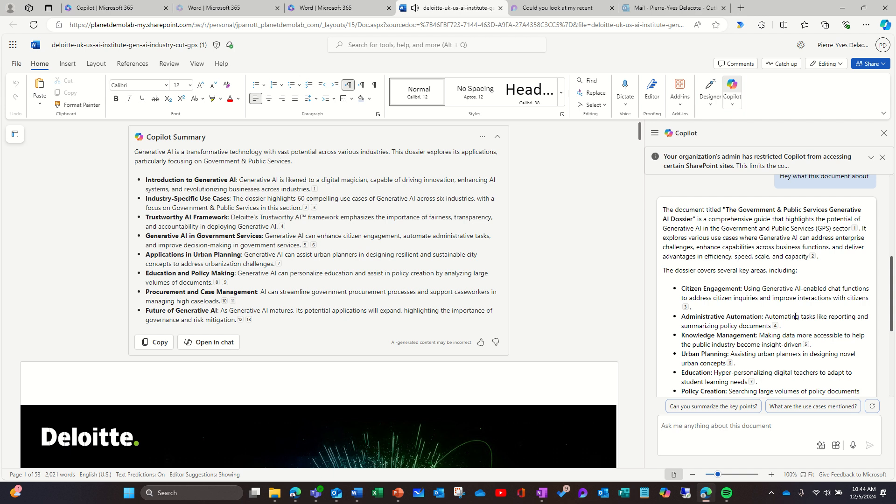
scroll(down, 3)
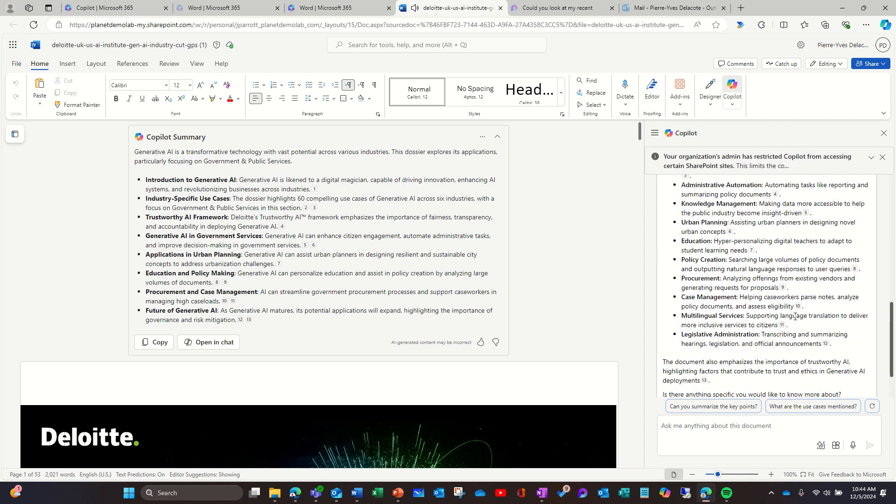
scroll(down, 3)
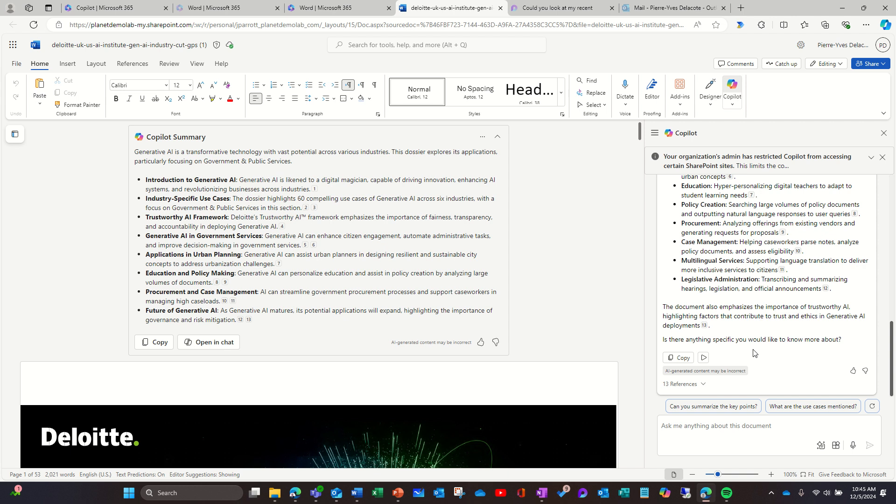
mouse_move(677, 303)
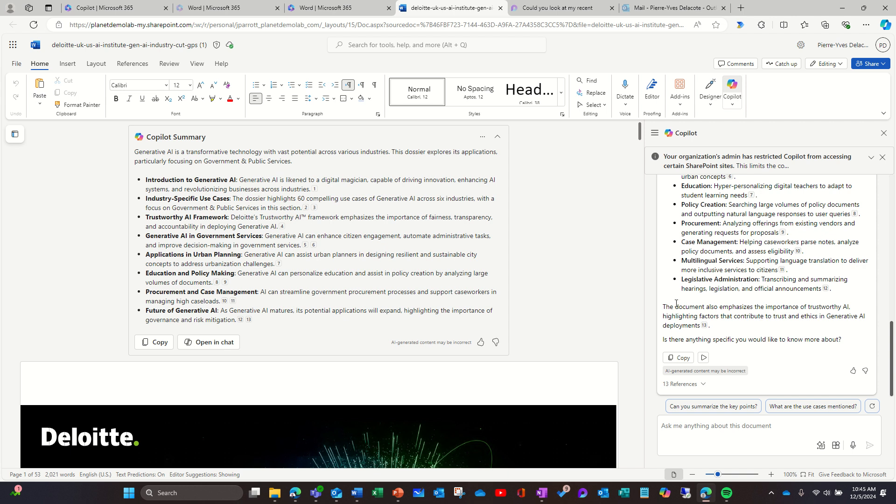